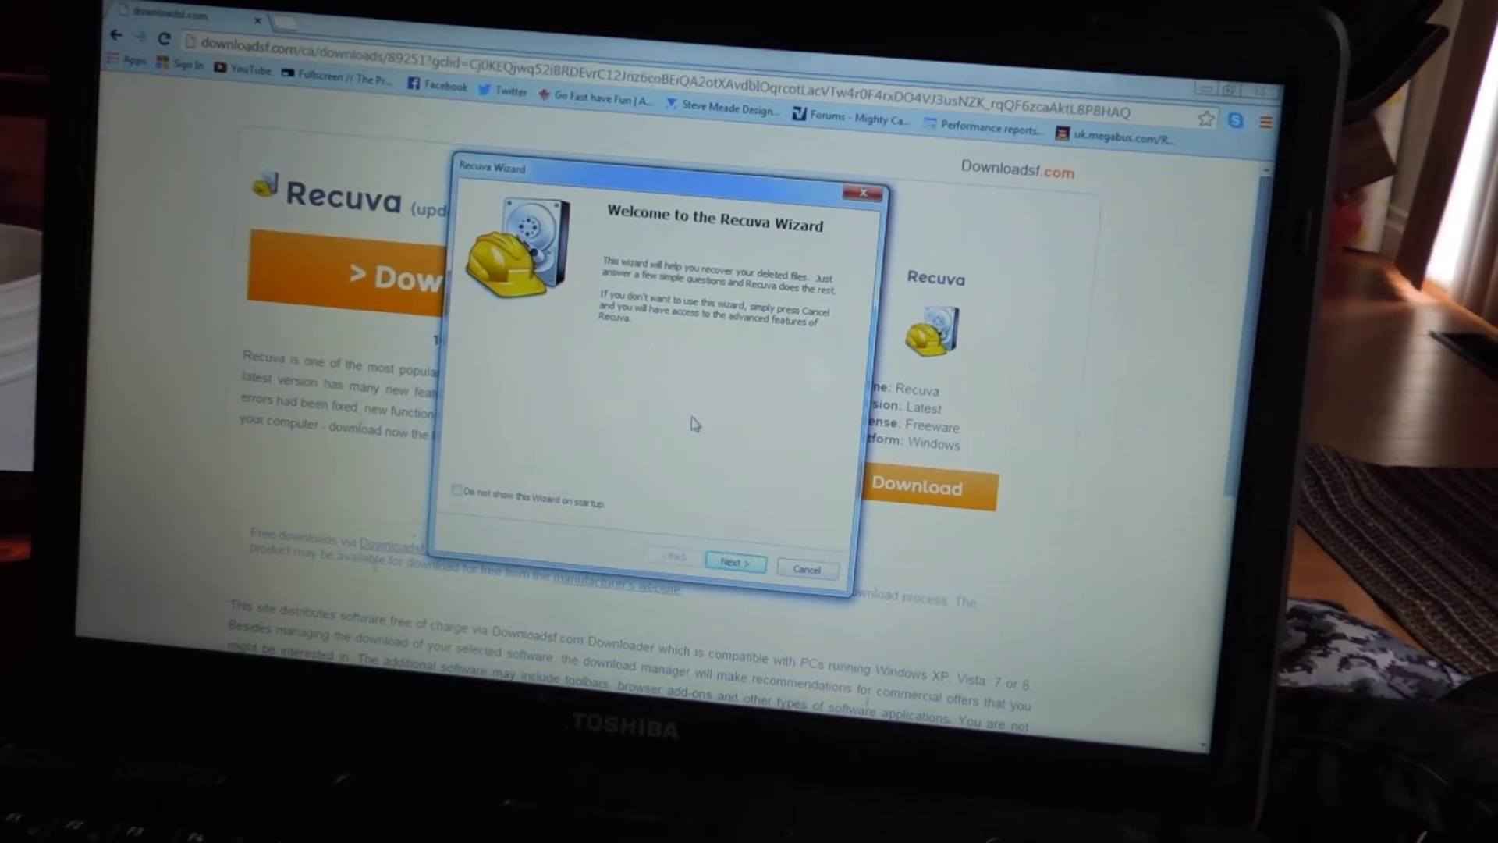
Step: Advance past the Recuva Wizard welcome page to the file type question
left_click(733, 562)
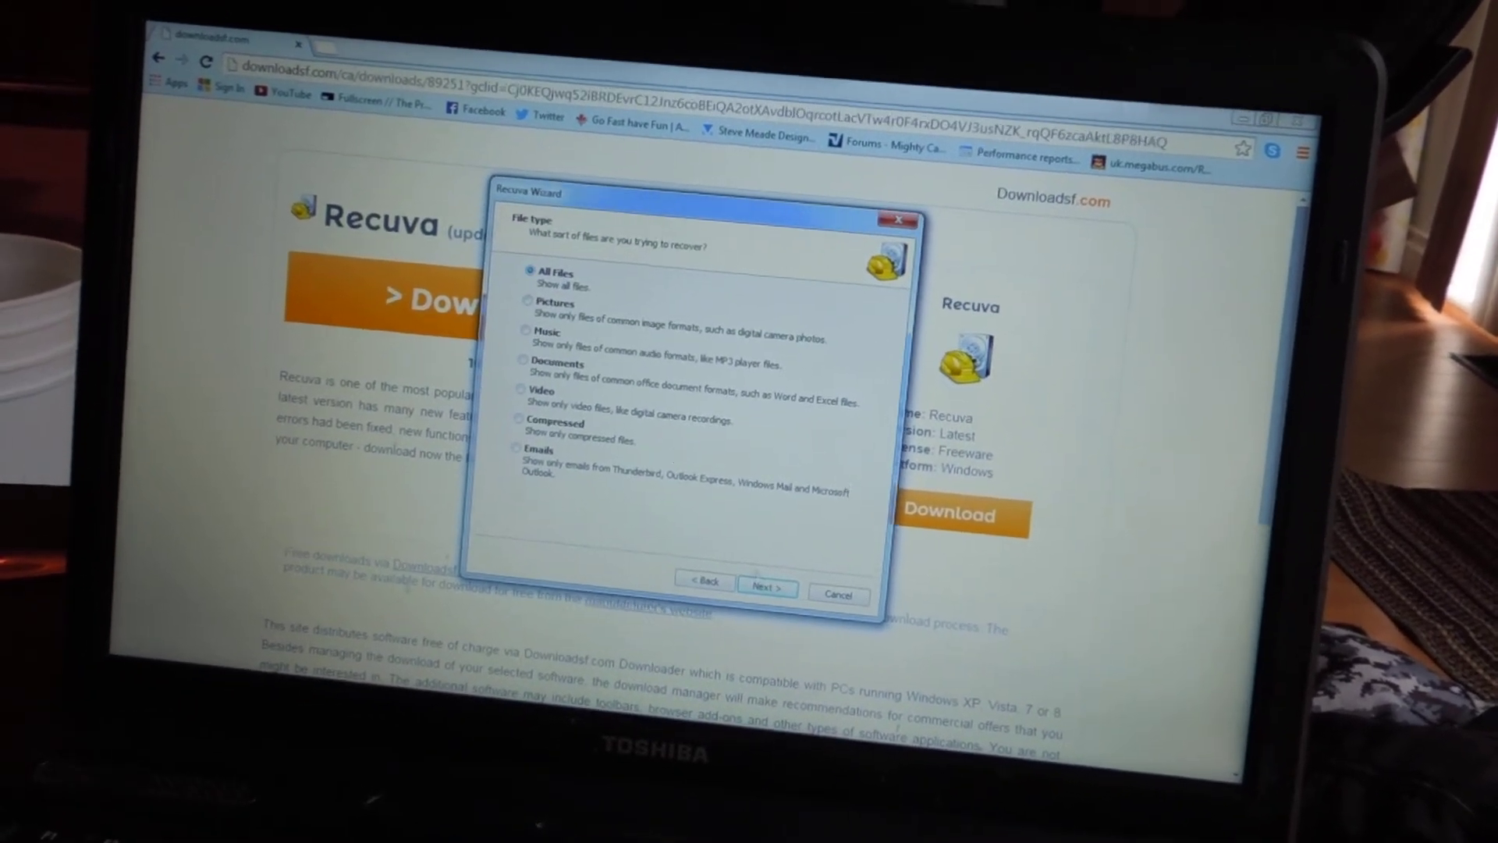
Step: Keep All Files and choose searching a specific location (C:\)
left_click(766, 587)
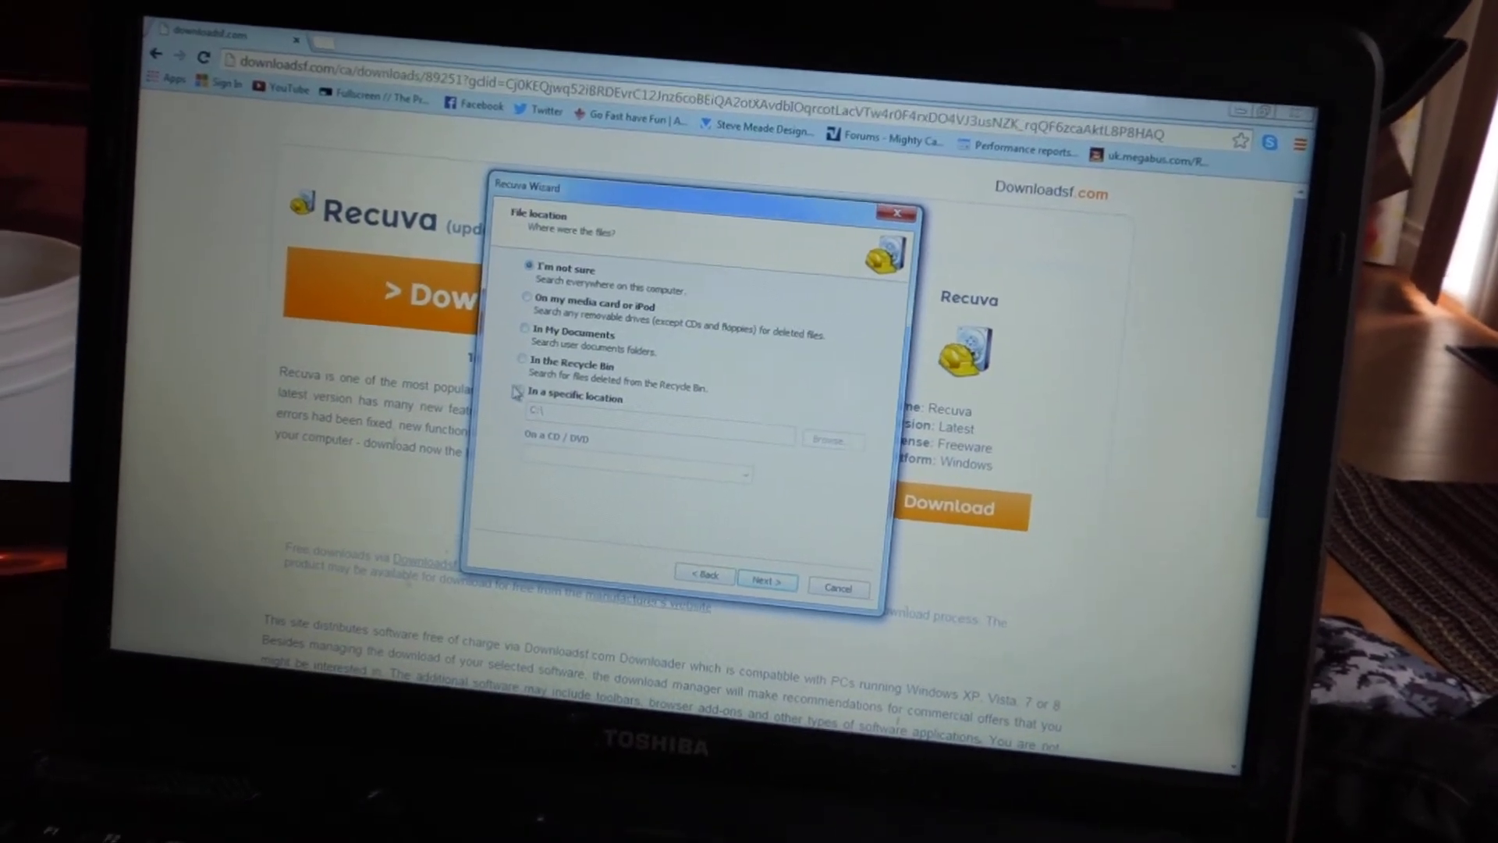
left_click(528, 392)
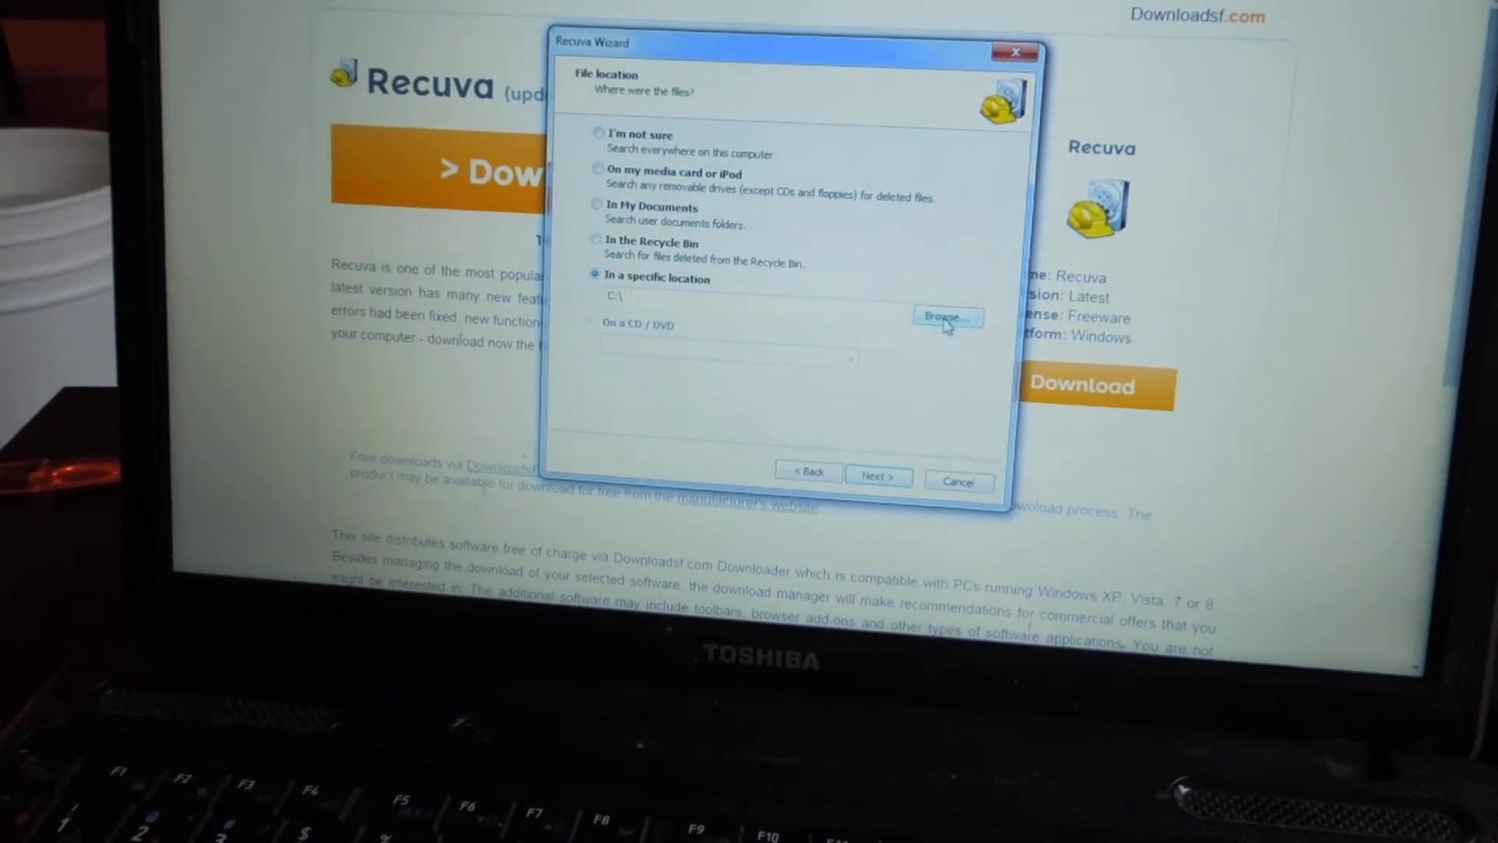
Step: Skip folder browsing, search 'On my media card or iPod', and reach the ready-to-search page
left_click(946, 316)
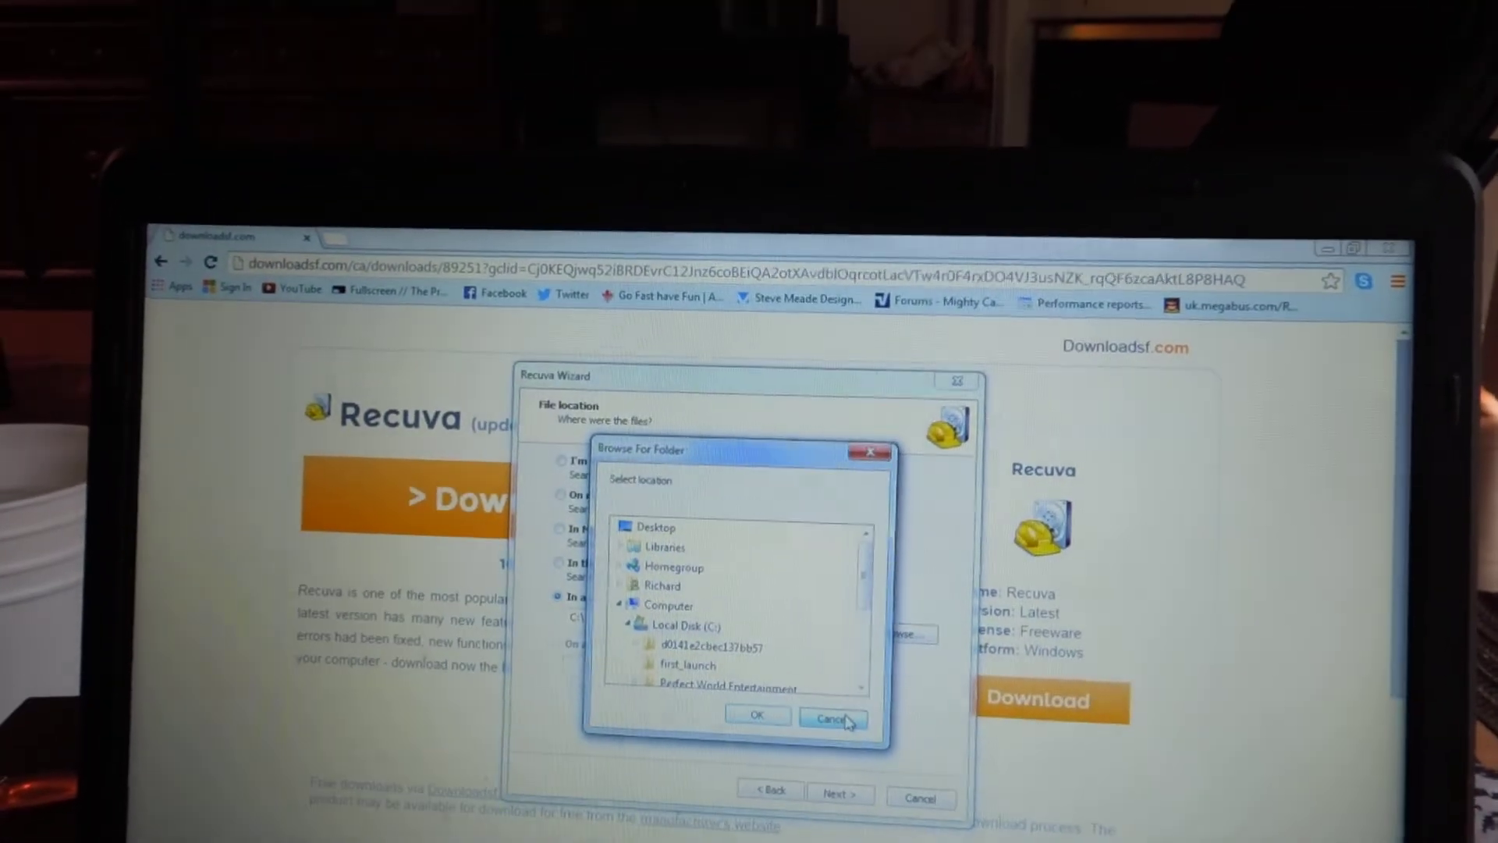
left_click(830, 718)
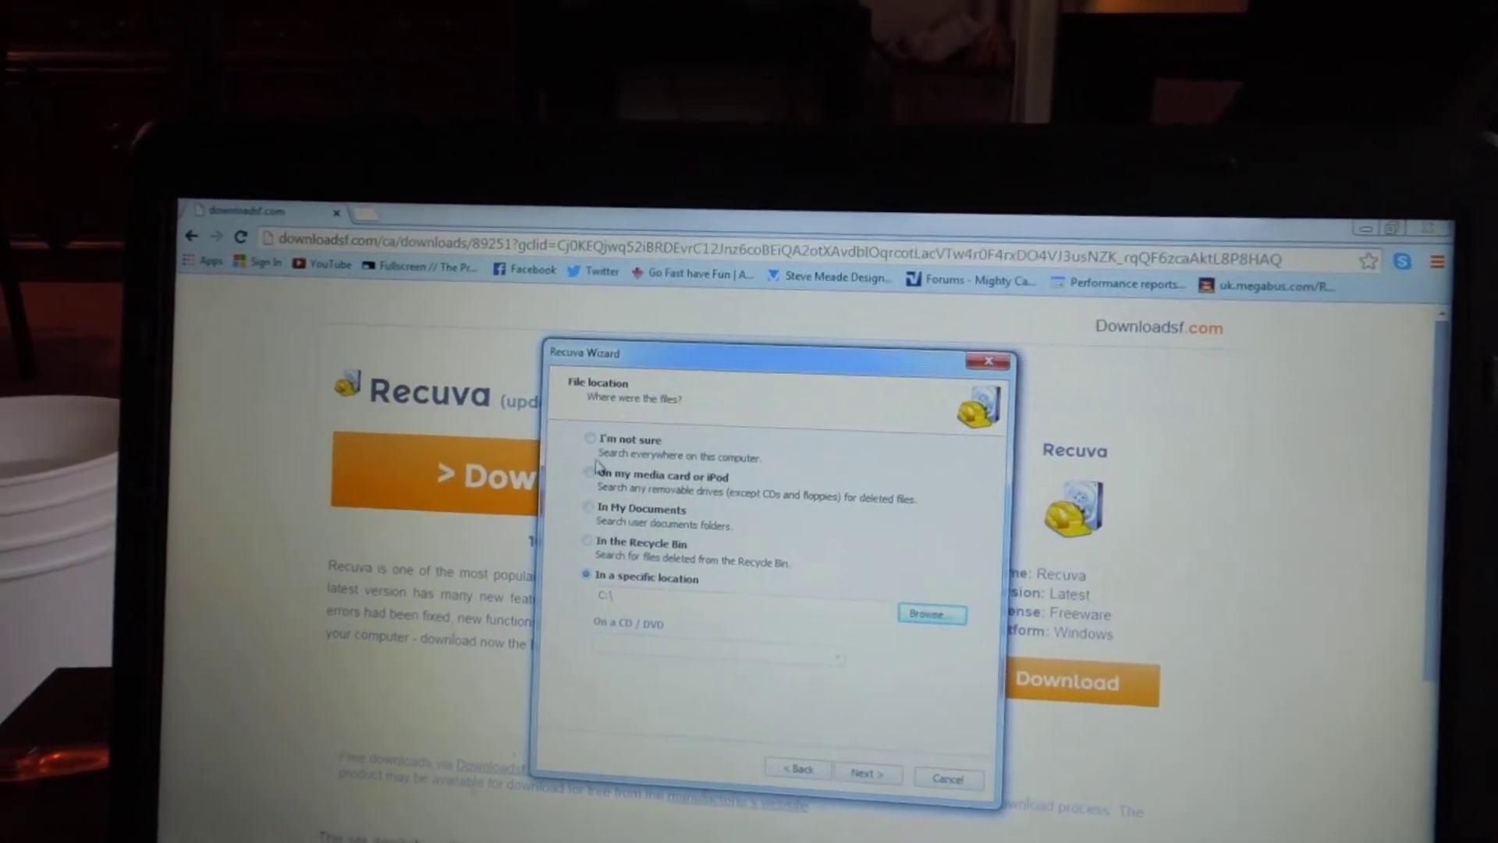
left_click(599, 480)
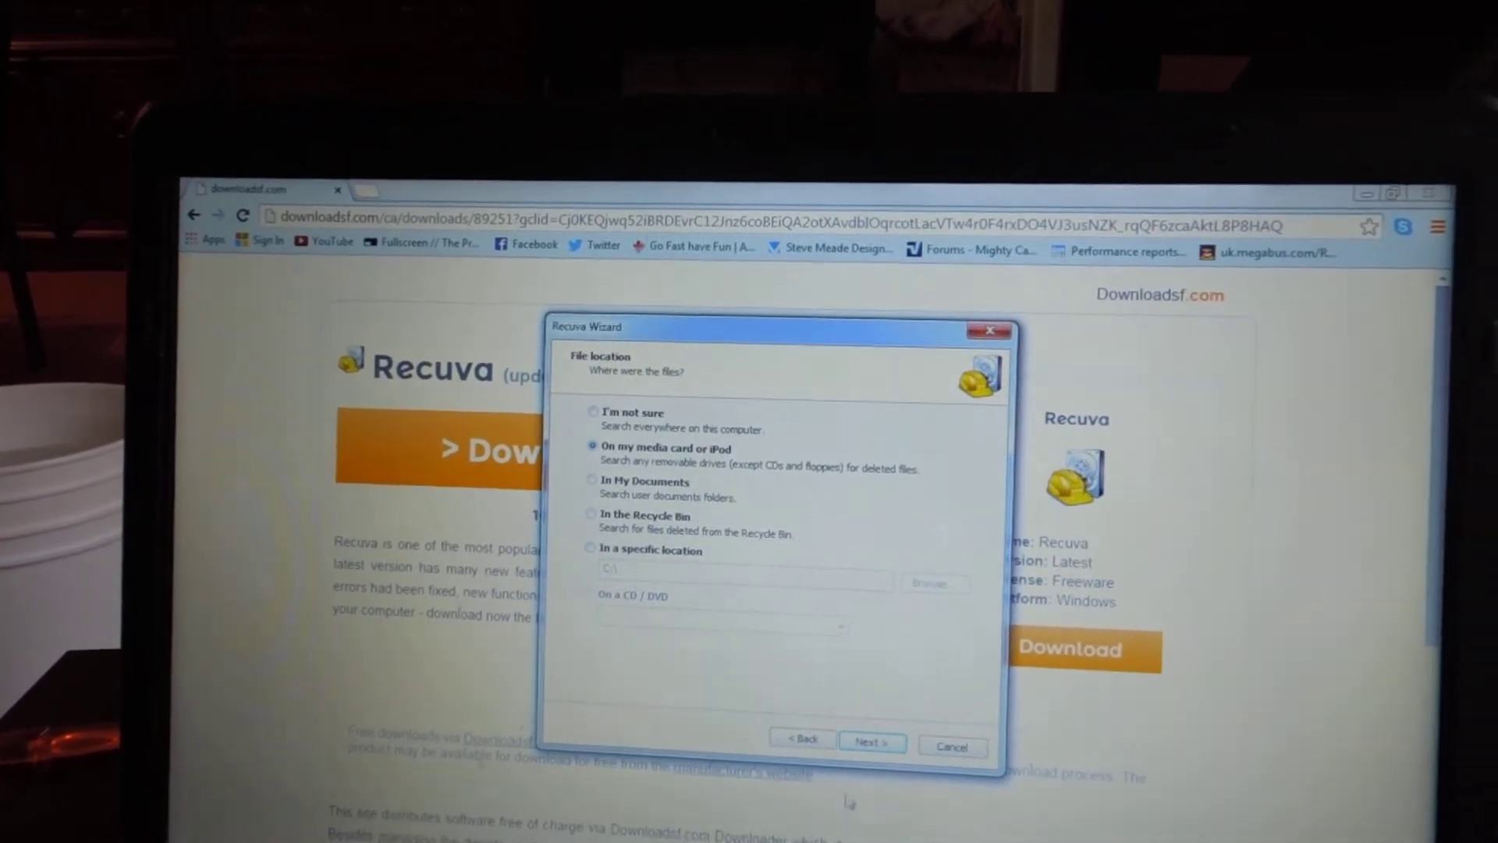
left_click(869, 742)
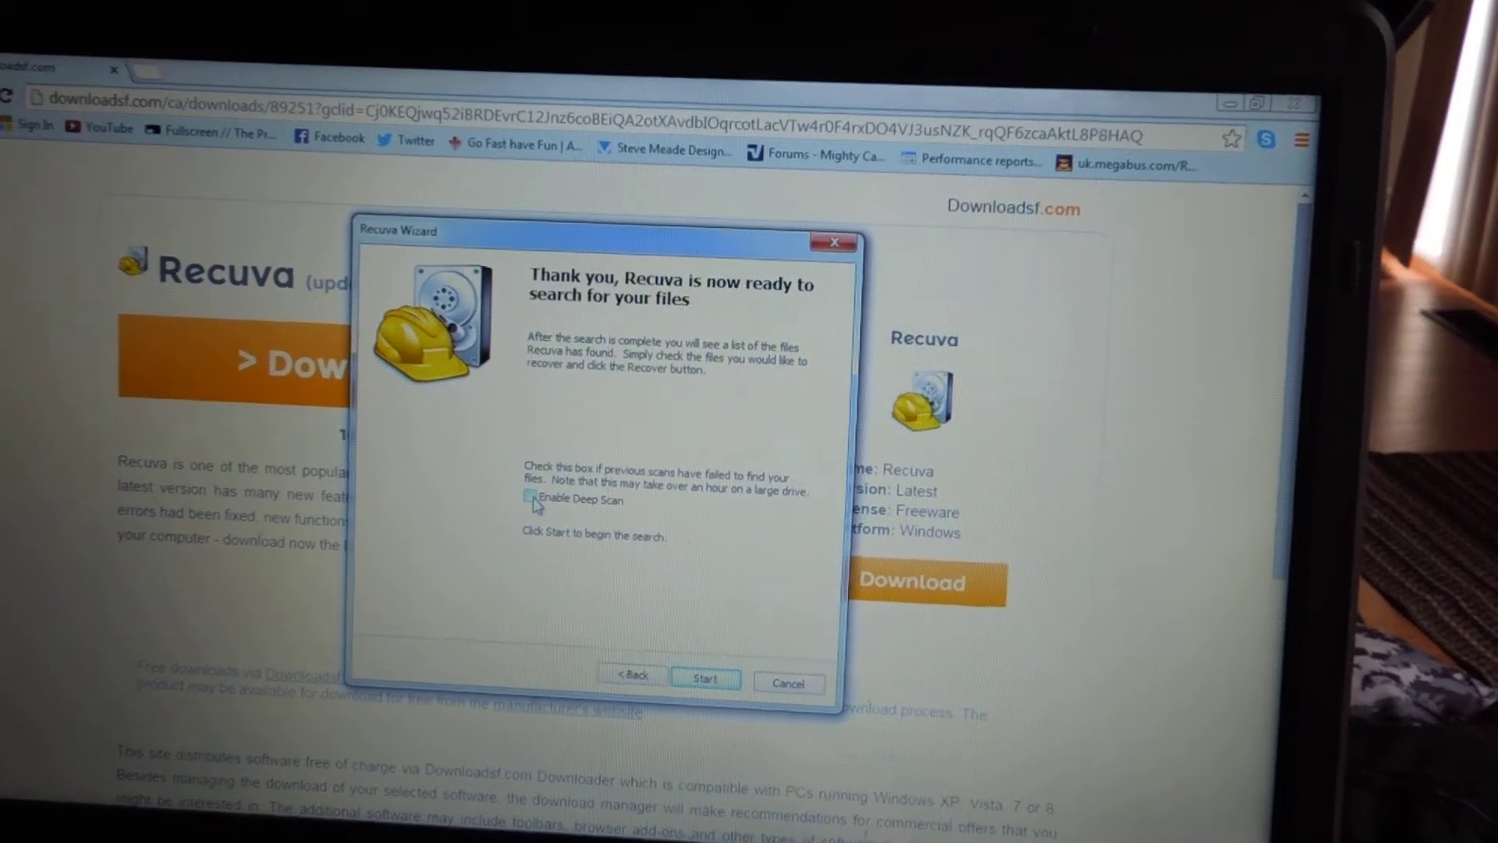
Step: Enable Deep Scan and start the search, which finds no matching drives
left_click(540, 498)
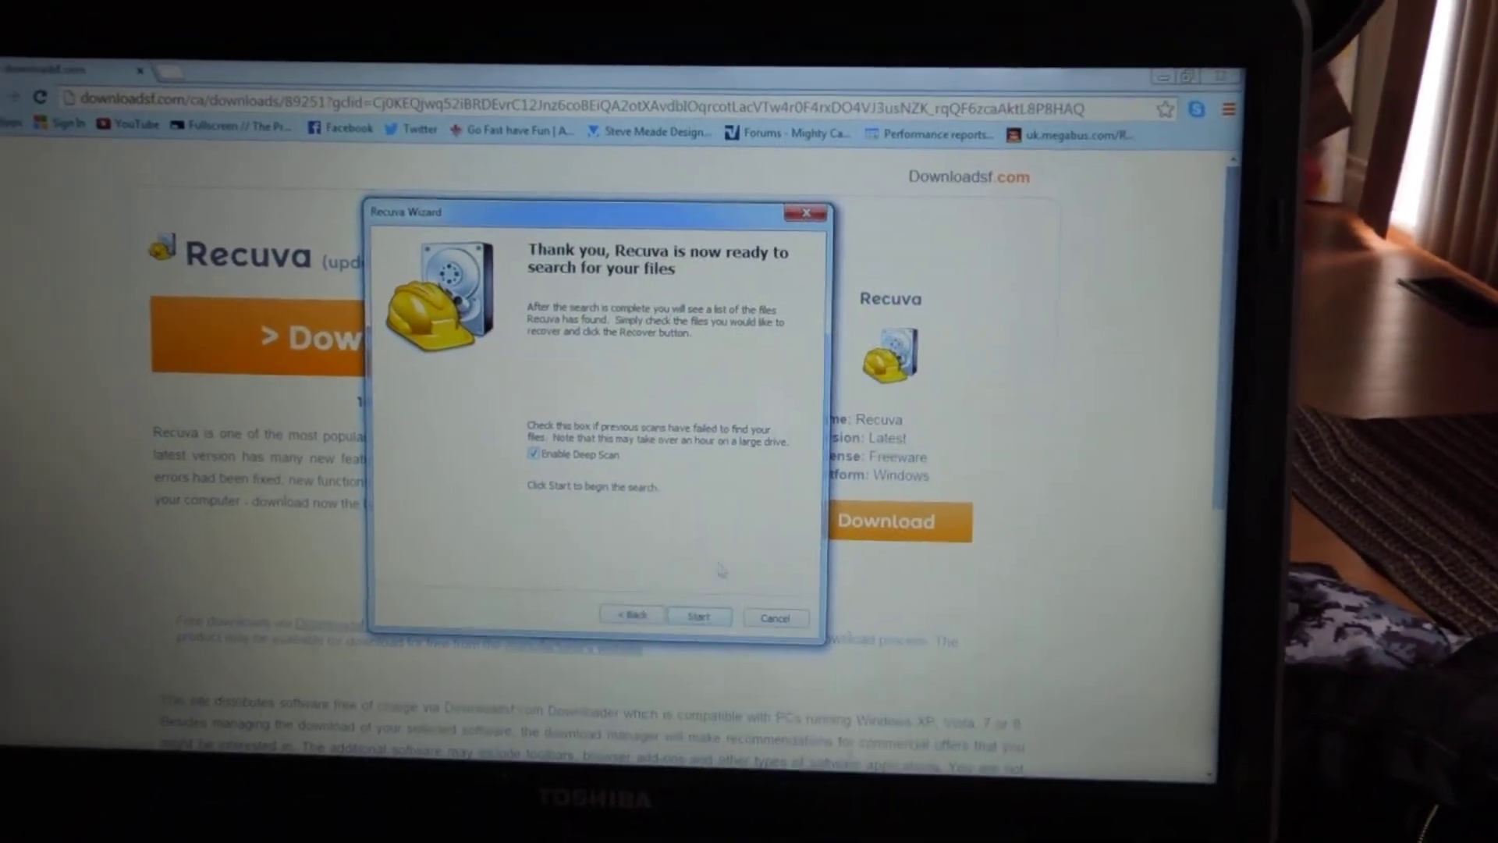
left_click(698, 616)
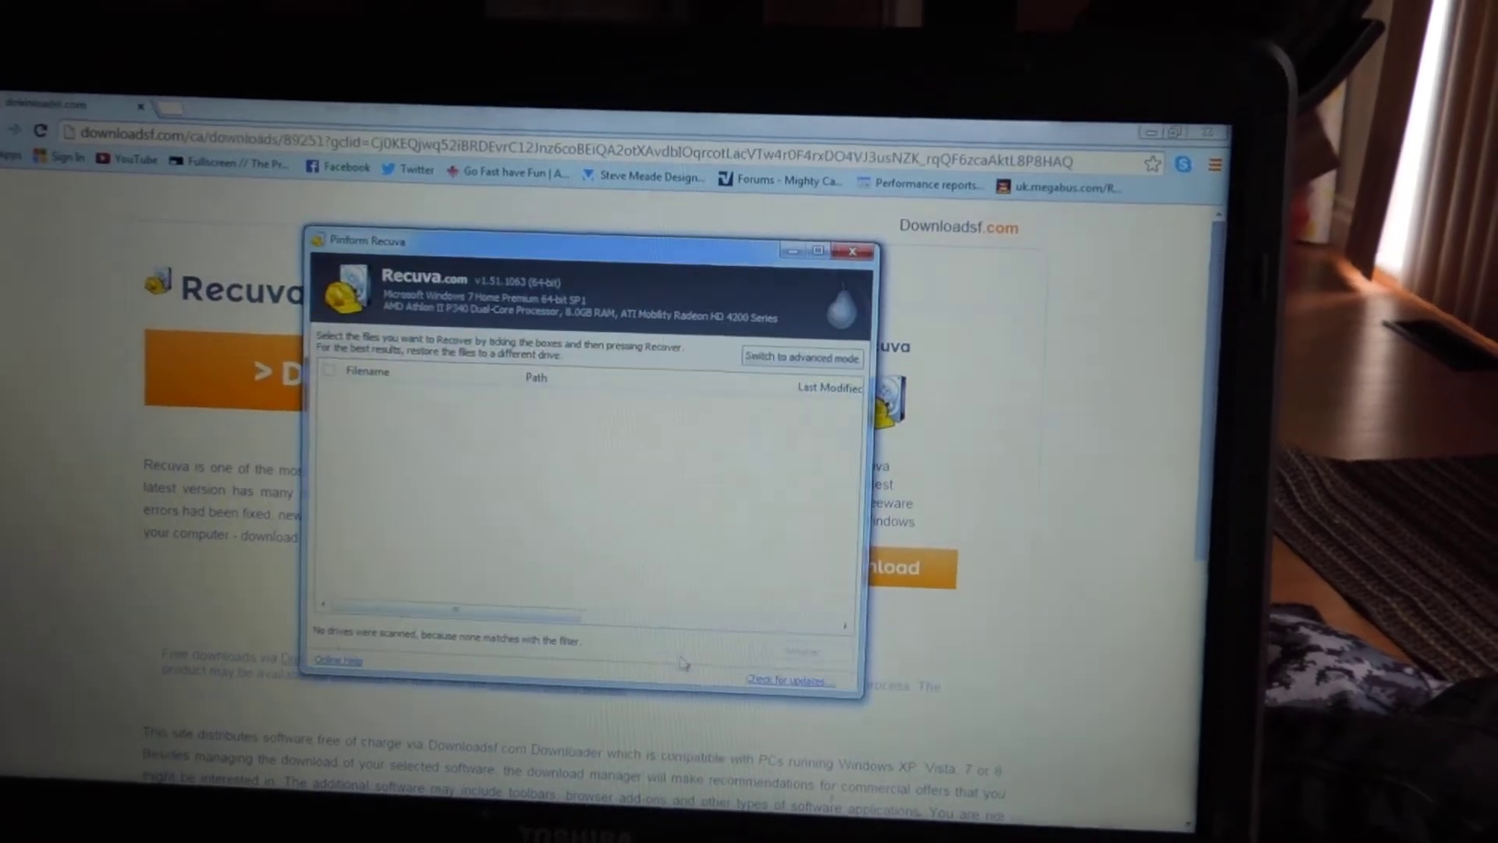